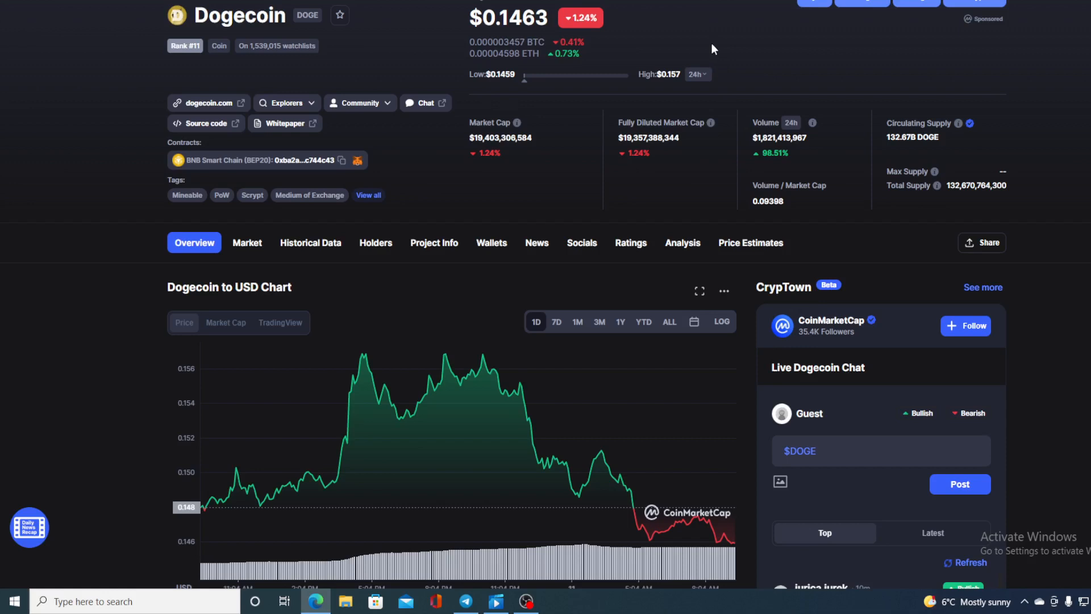
Scroll the Dogecoin page to the Dogecoin to USD one-day chart and read its prices
scroll("up", 3)
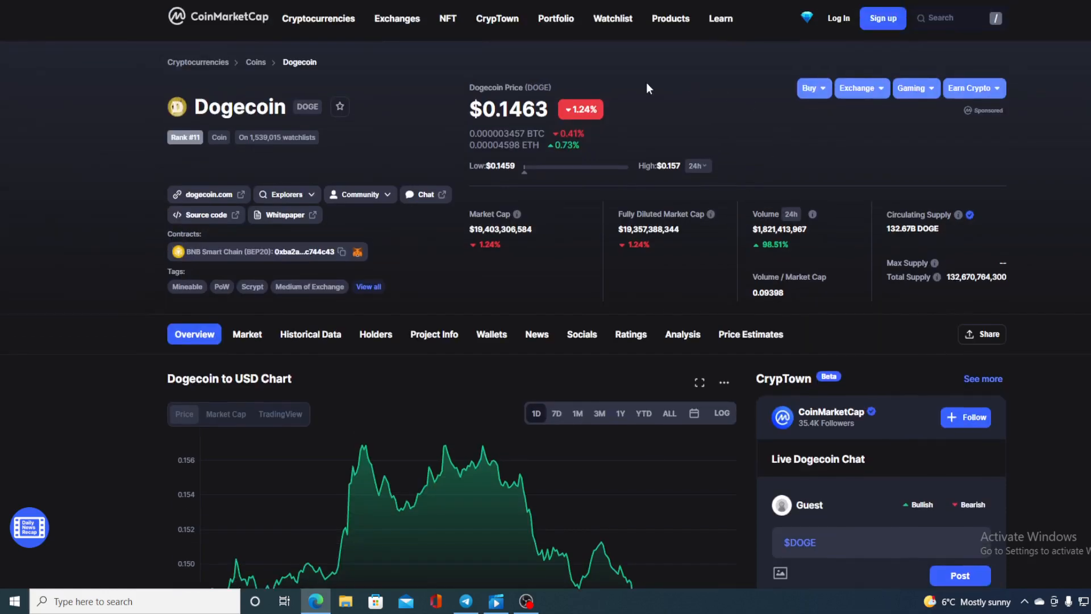
mouse_move(787, 128)
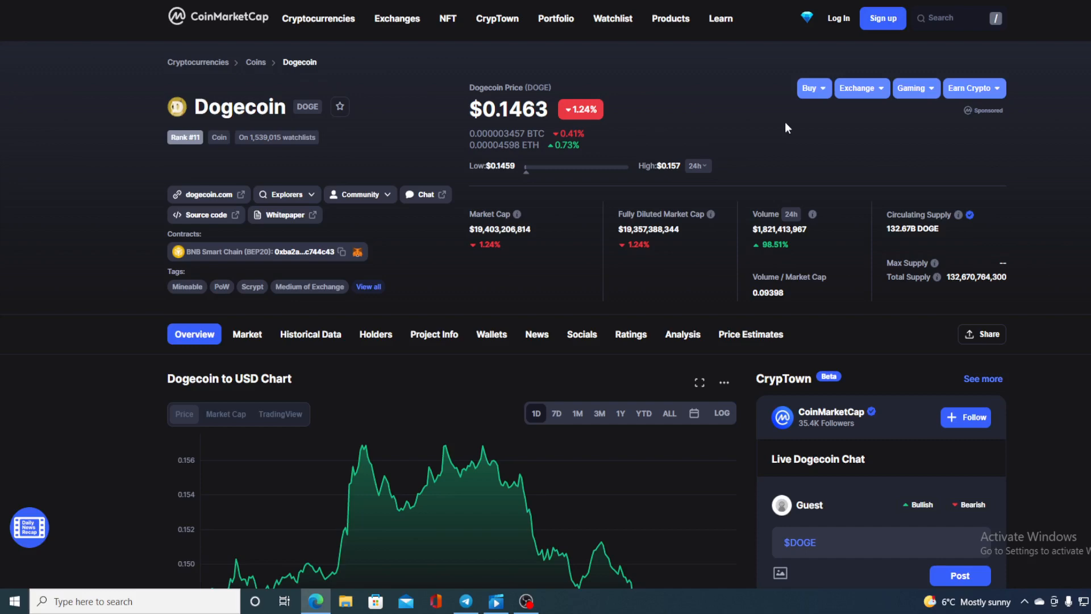
scroll("down", 3)
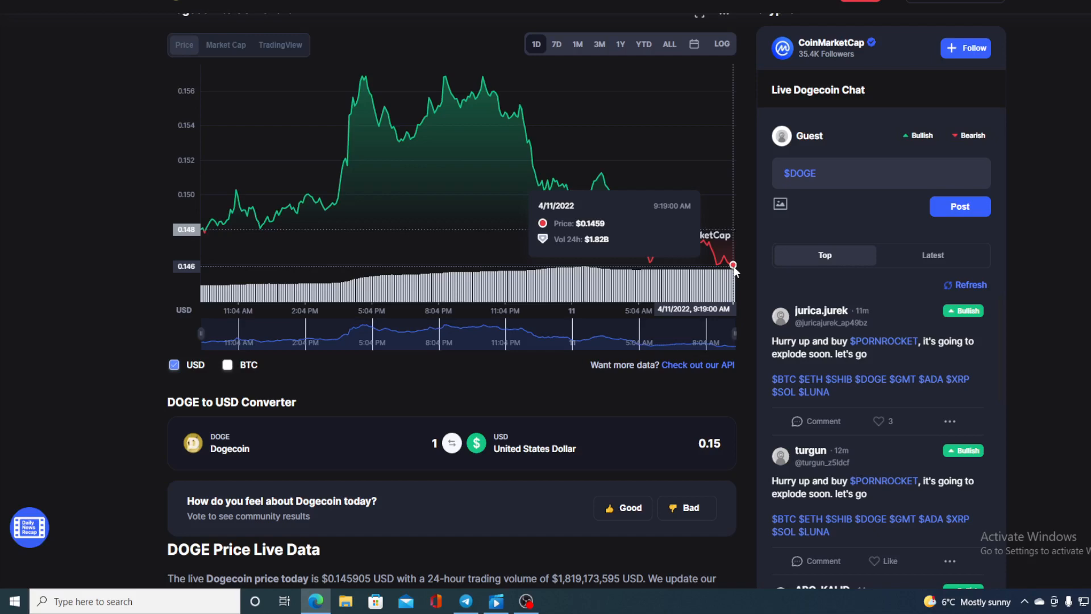
scroll("up", 3)
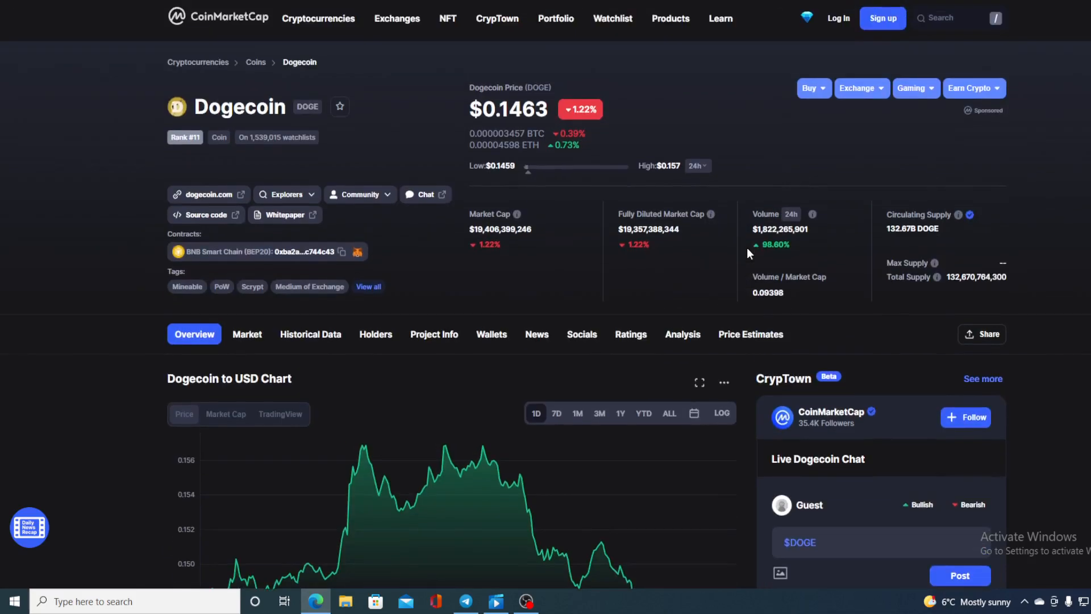
mouse_move(672, 149)
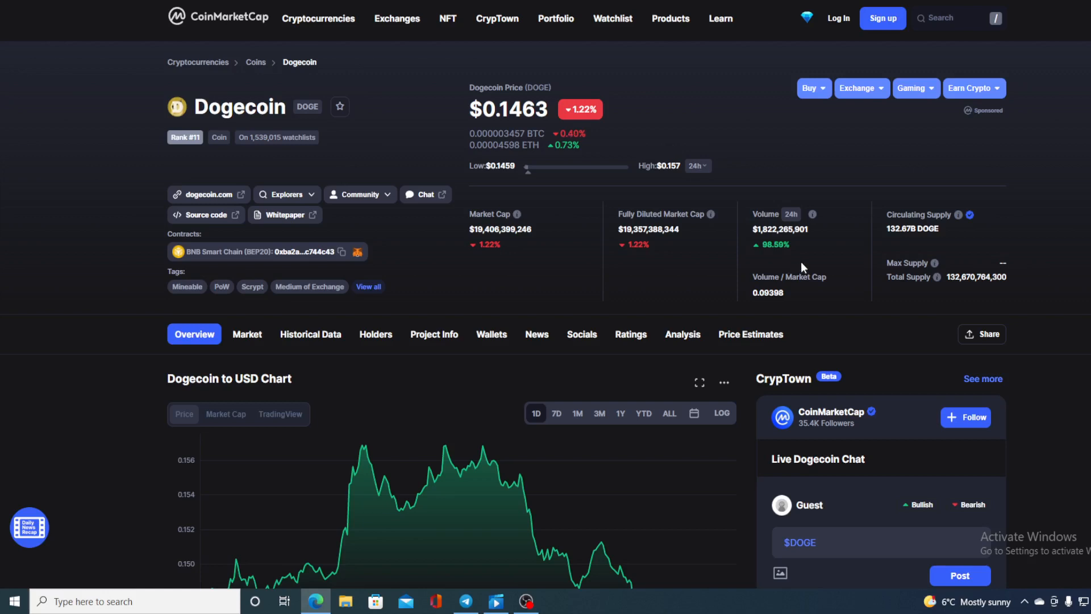
mouse_move(815, 255)
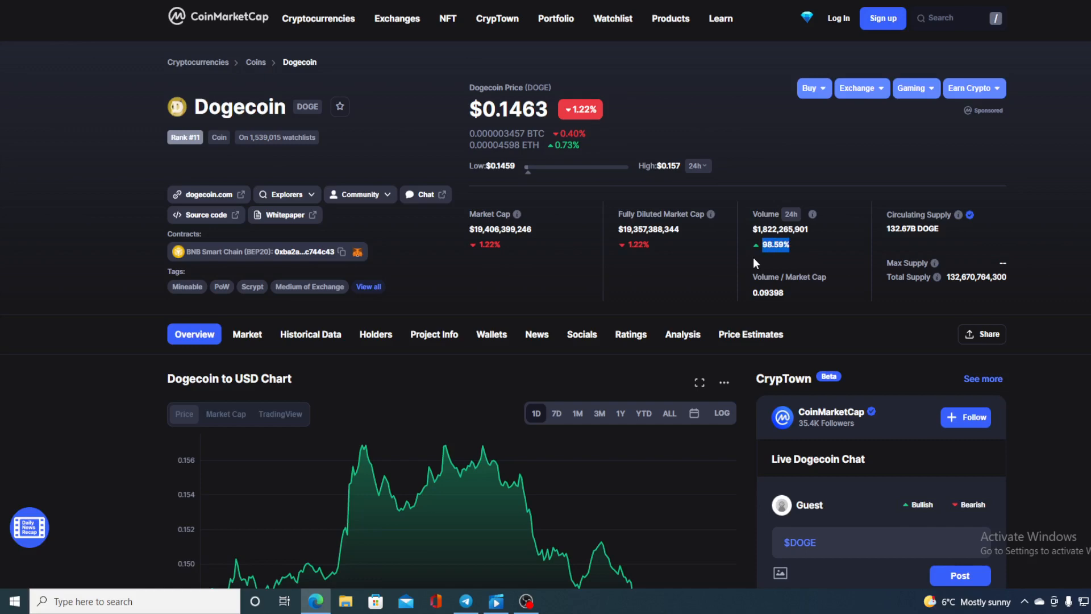
mouse_move(455, 286)
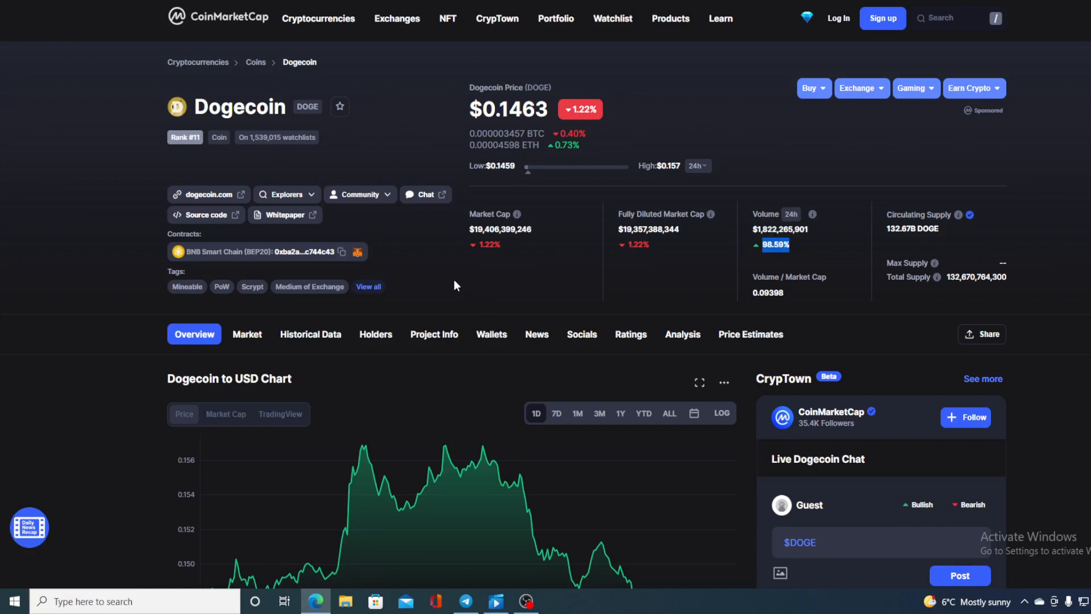
scroll("down", 3)
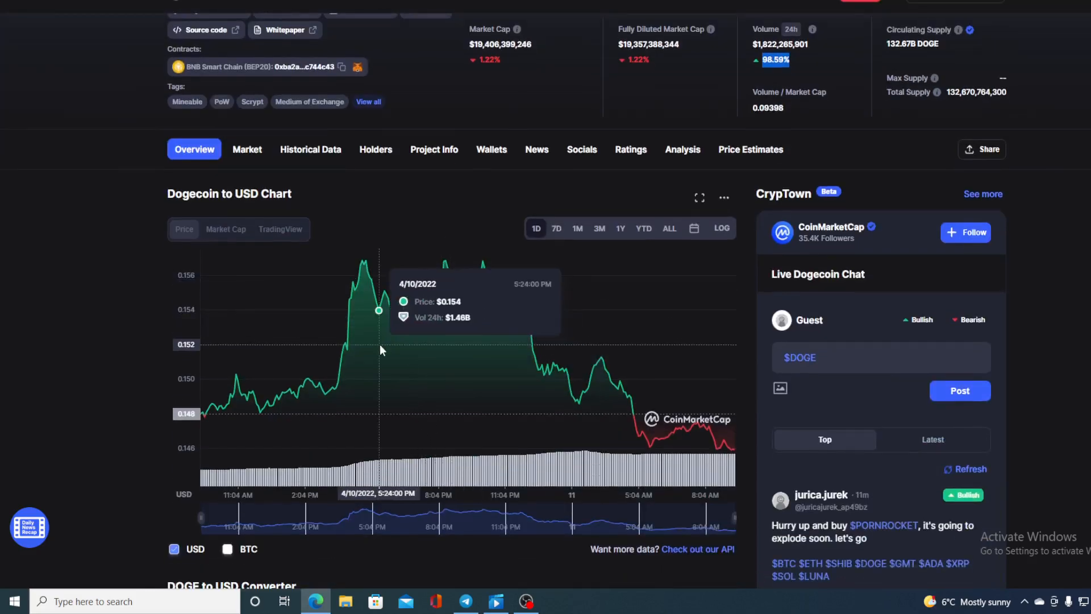
mouse_move(621, 386)
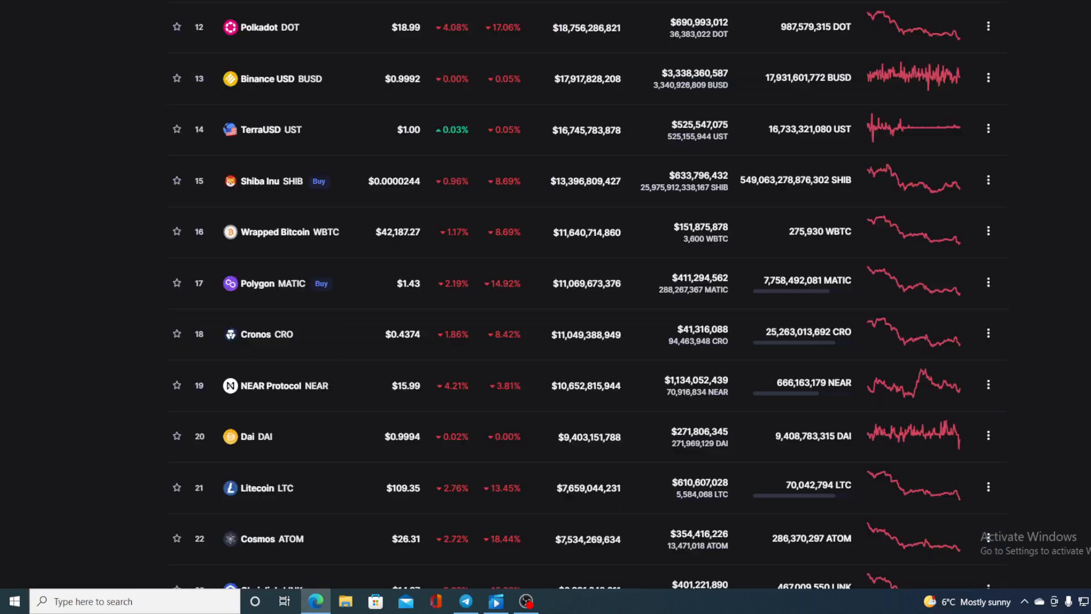
mouse_move(639, 192)
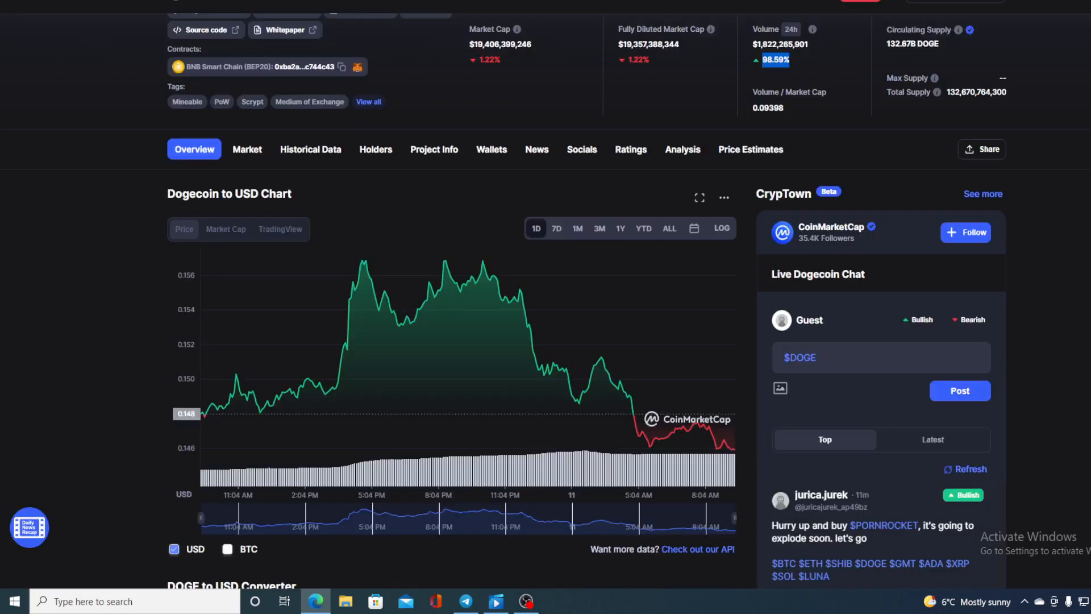
mouse_move(653, 437)
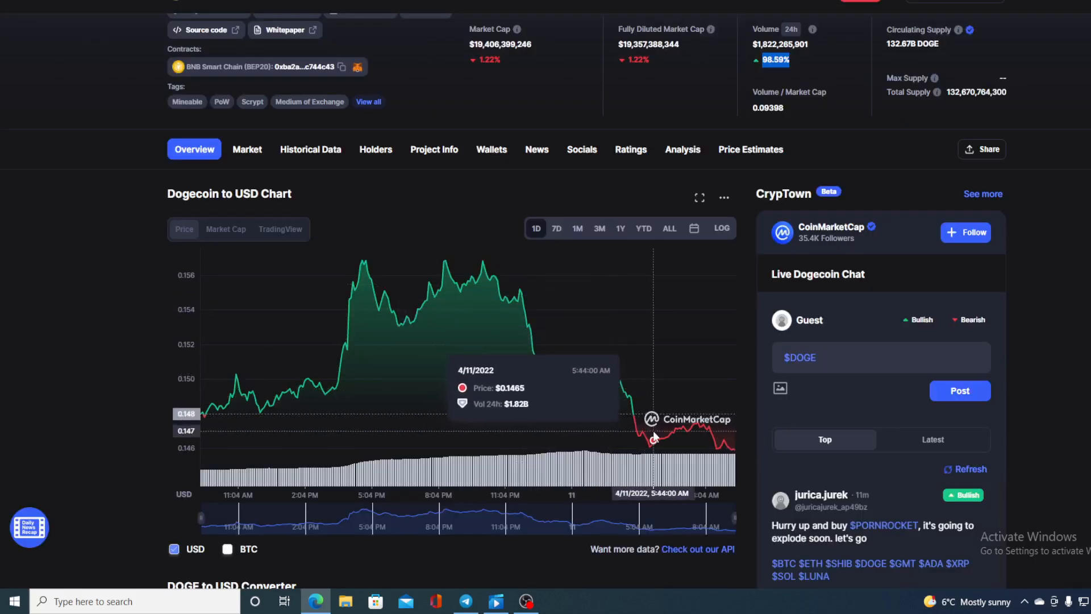
mouse_move(732, 450)
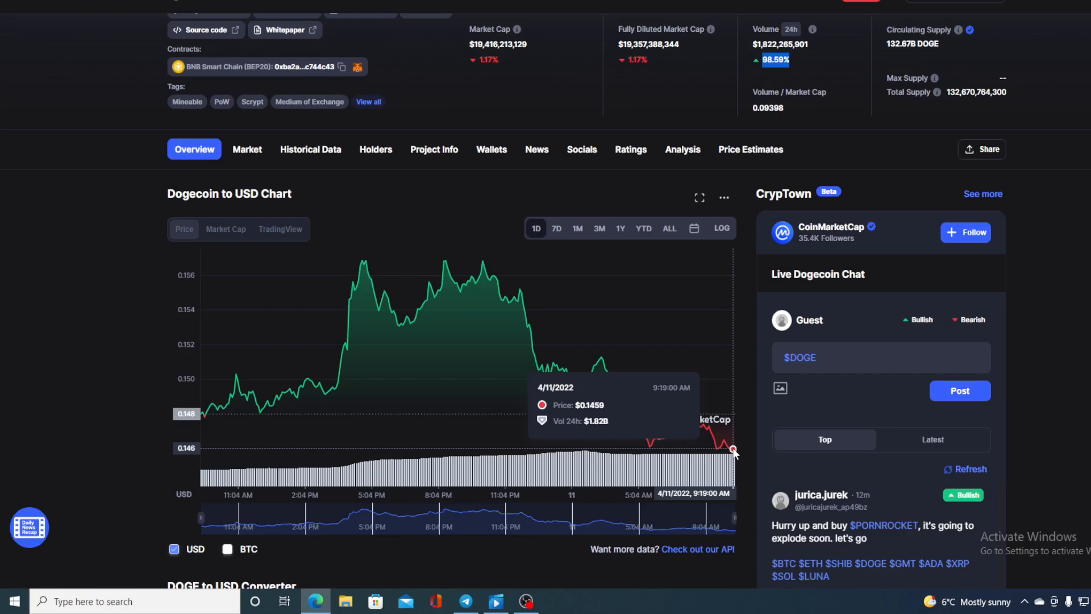
mouse_move(660, 344)
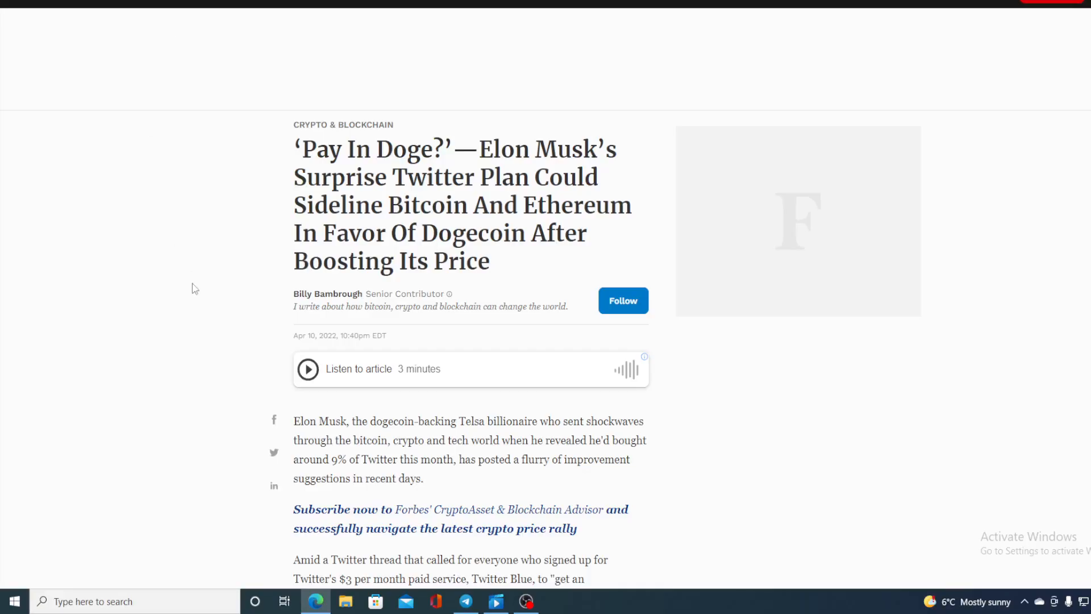
Scroll the Forbes 'Pay In Doge?' article down to its opening paragraphs
scroll("down", 3)
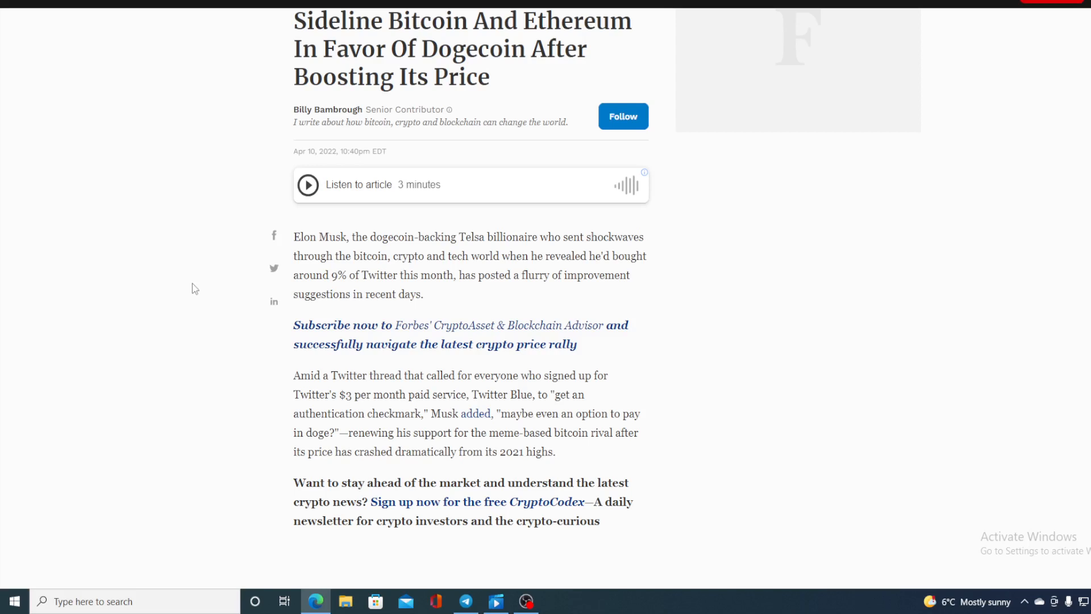
mouse_move(284, 496)
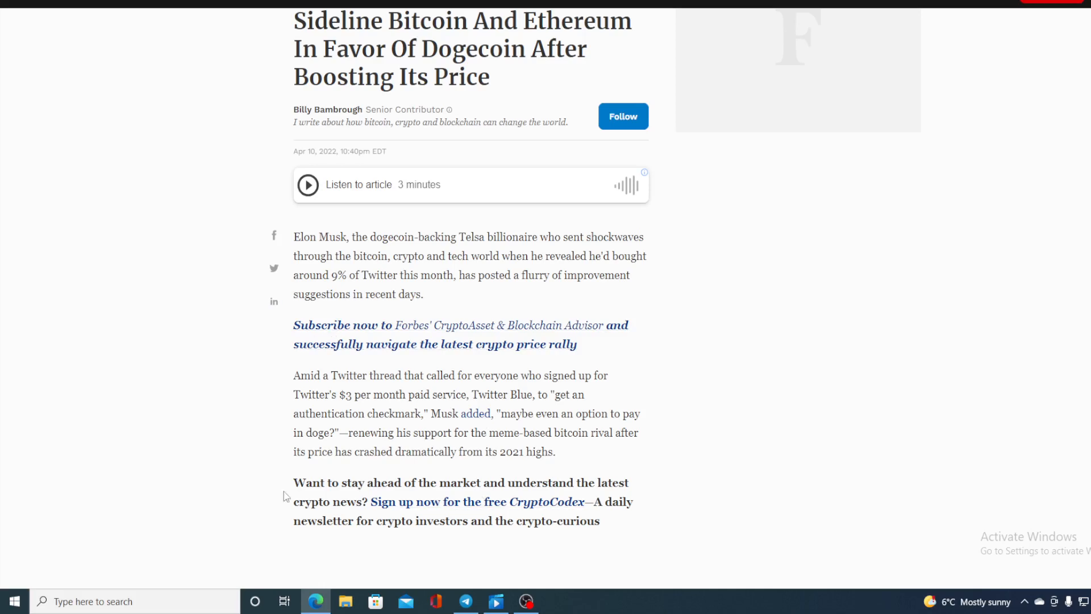
mouse_move(653, 456)
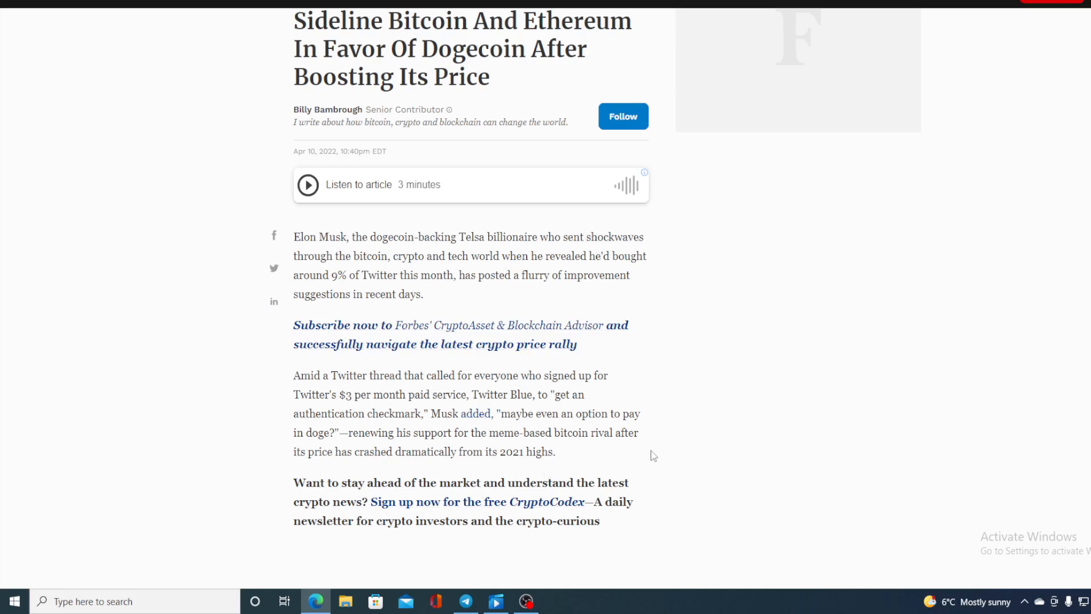
Scroll past recommended stories and the newsletter box to dogecoin's 30% monthly surge paragraph
scroll("down", 3)
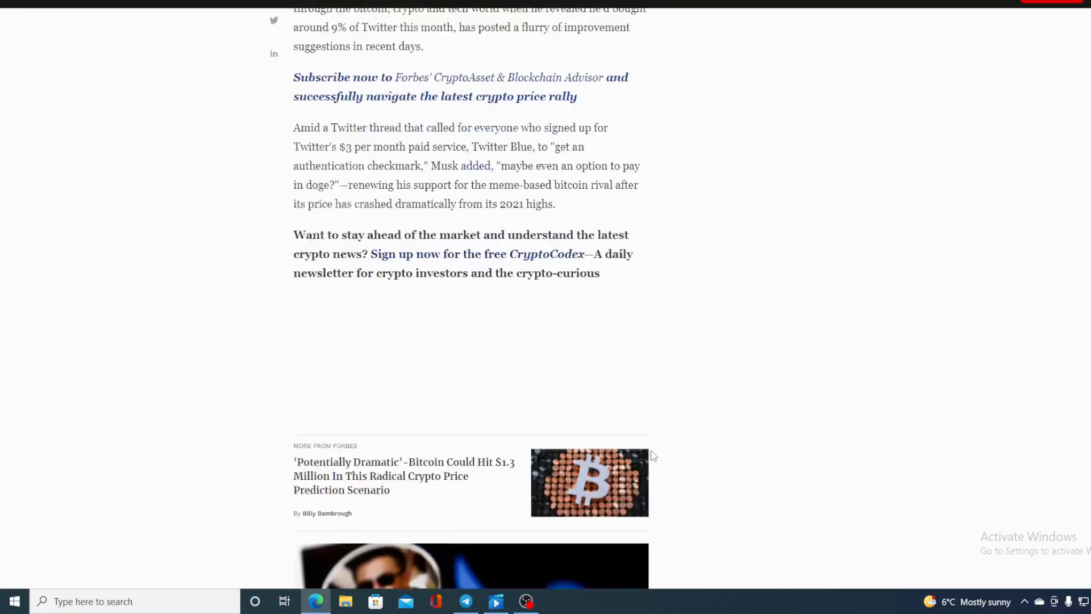
scroll("up", 3)
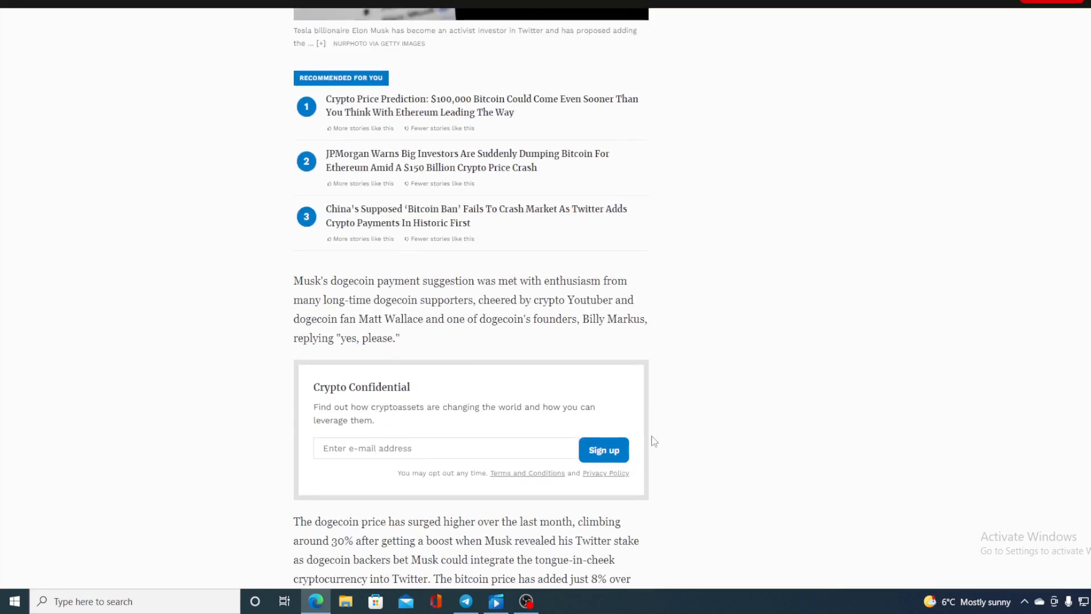
mouse_move(673, 356)
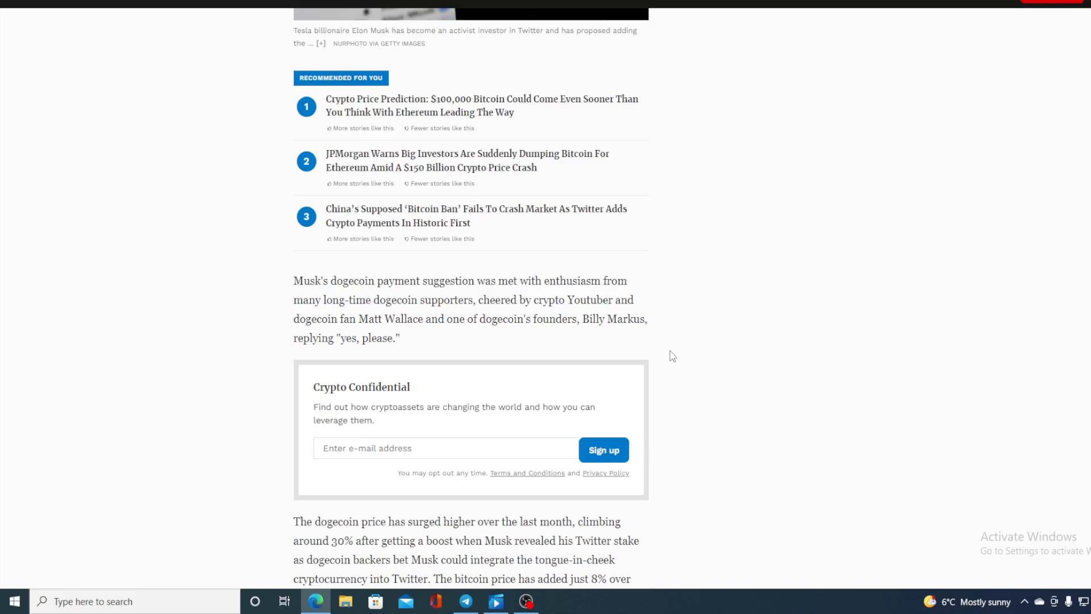
mouse_move(679, 441)
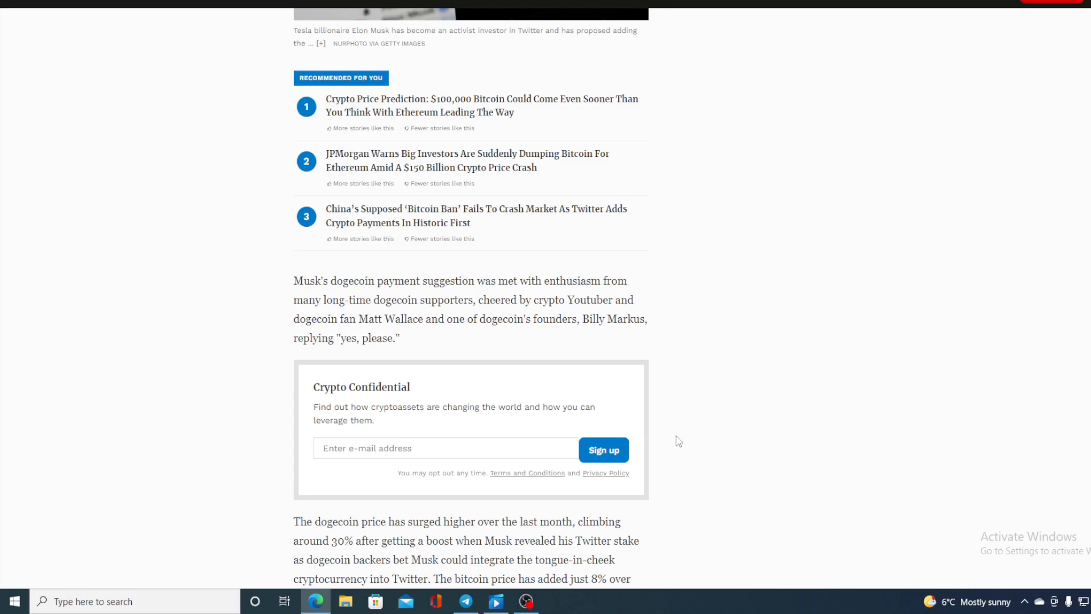
scroll("down", 3)
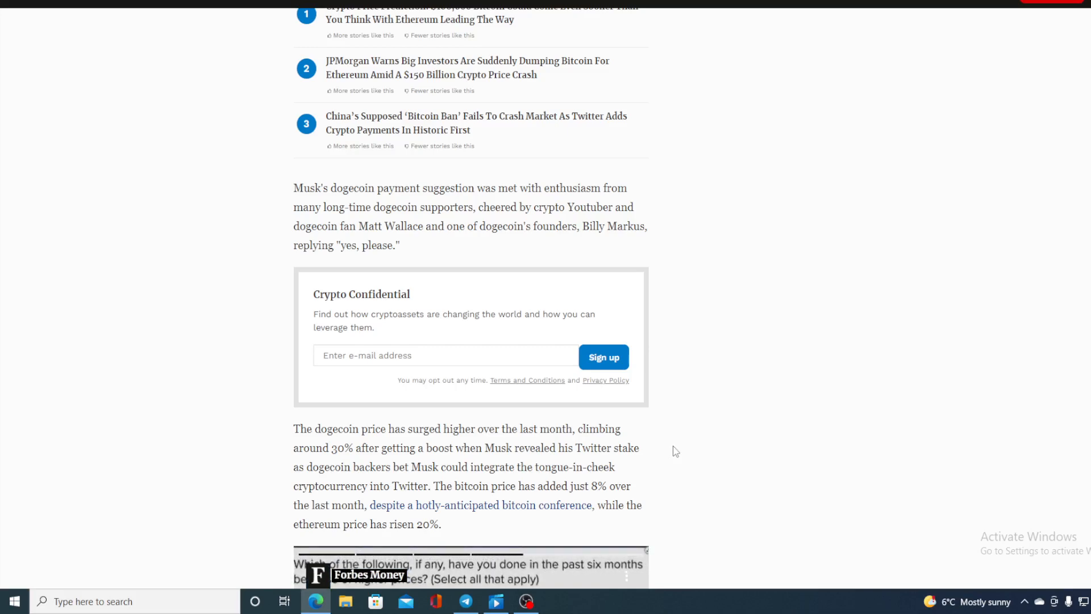
scroll("down", 3)
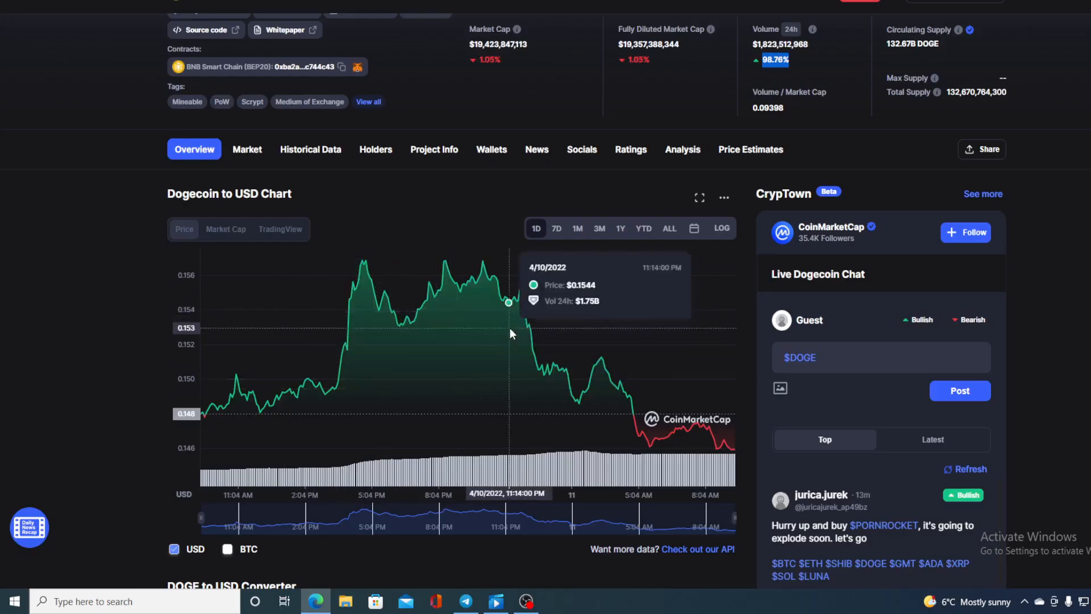
mouse_move(703, 423)
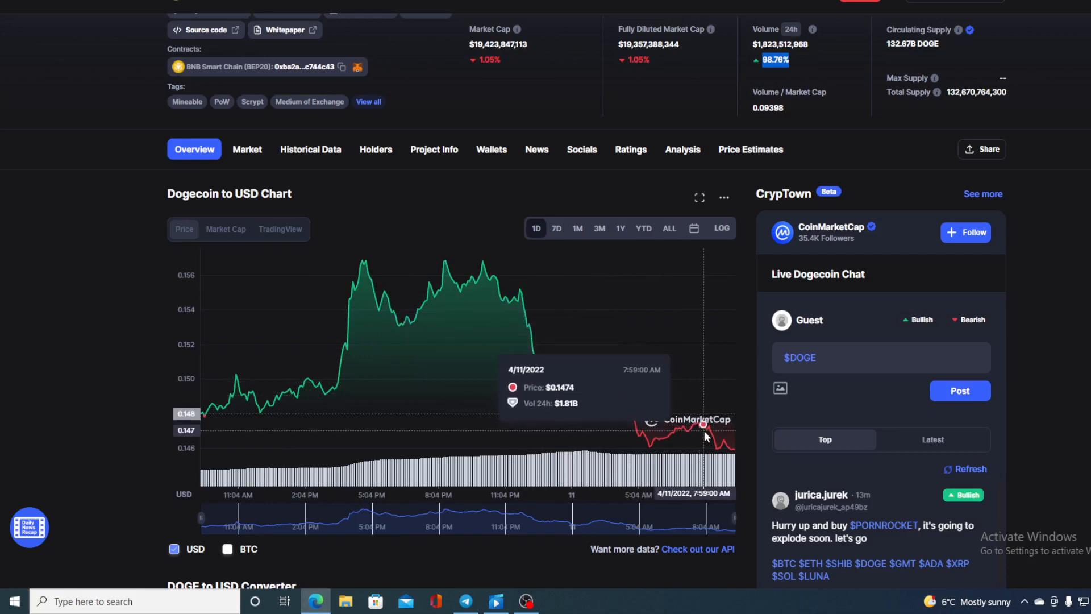
mouse_move(733, 449)
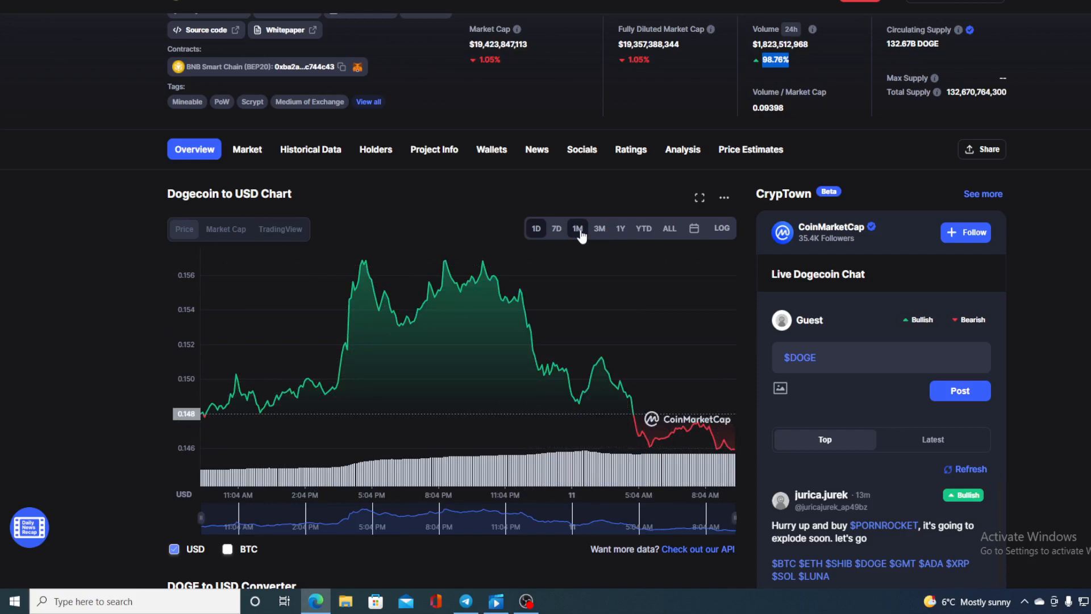
Switch the Dogecoin to USD chart range from 1D to 1M
left_click(577, 228)
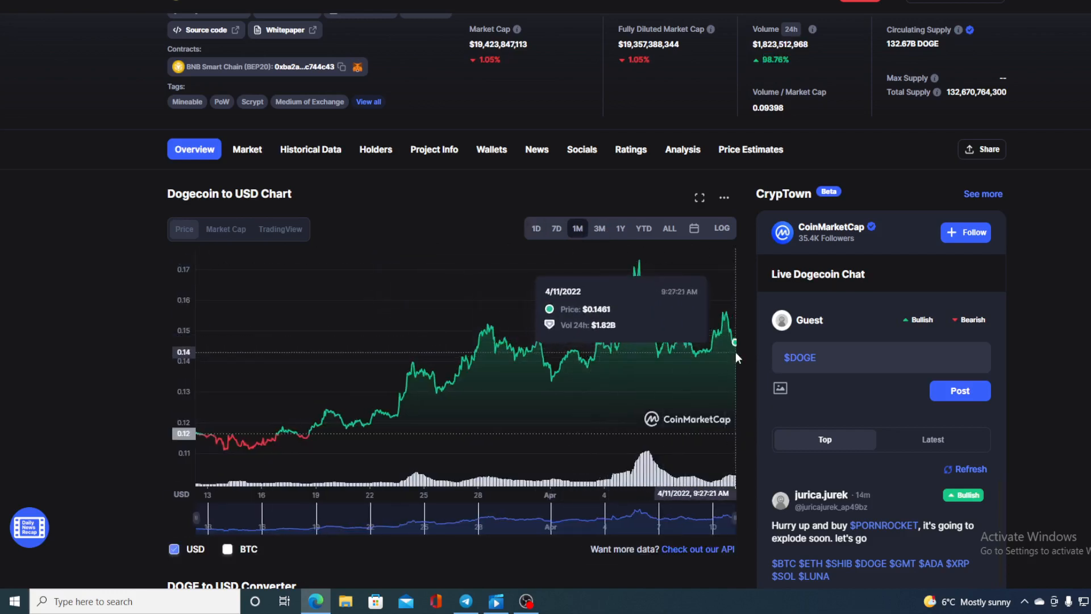
mouse_move(735, 348)
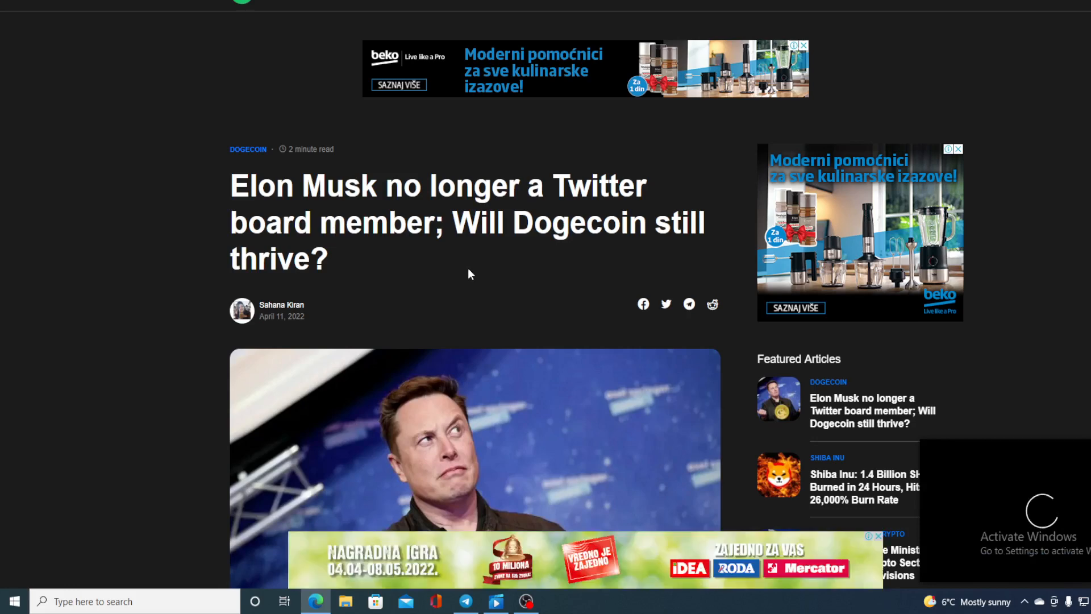
Read the Watcher Guru Musk board article down to the embedded tweet, then return to the headline
scroll("down", 3)
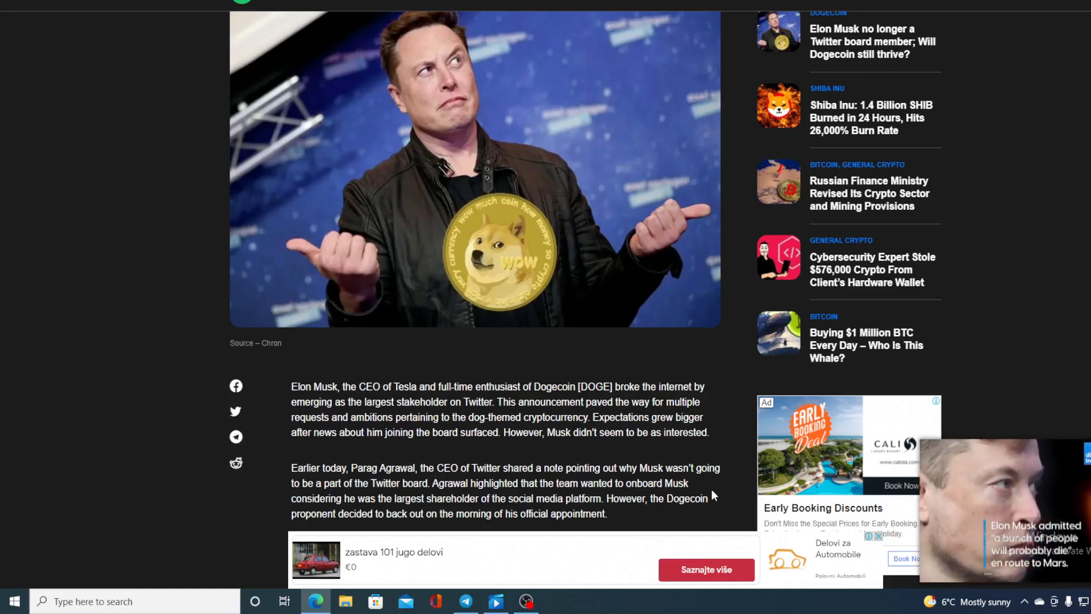
scroll("down", 3)
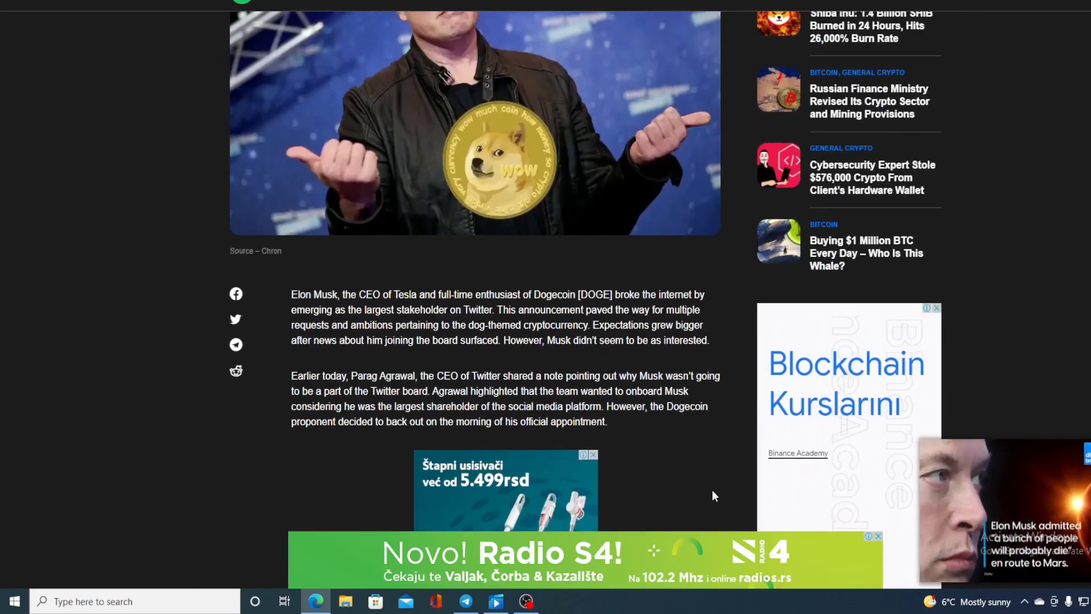
scroll("down", 3)
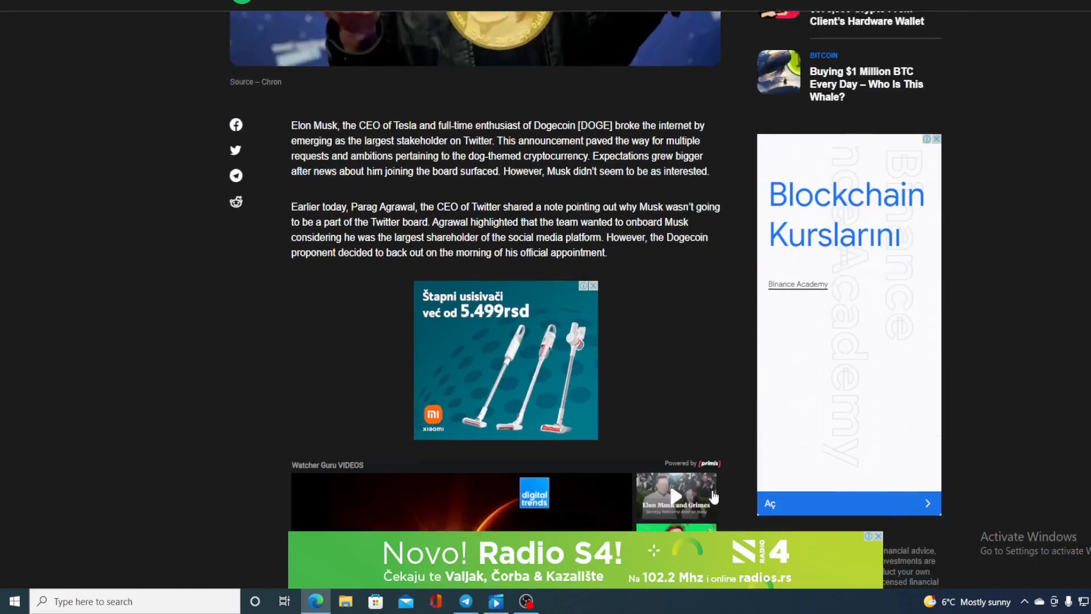
scroll("down", 3)
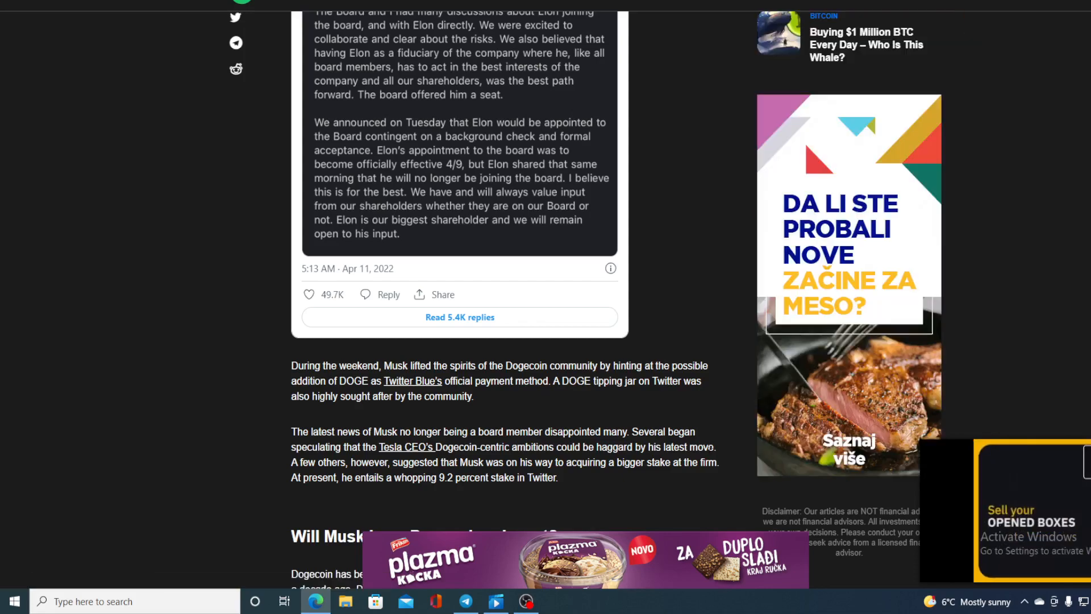
scroll("up", 3)
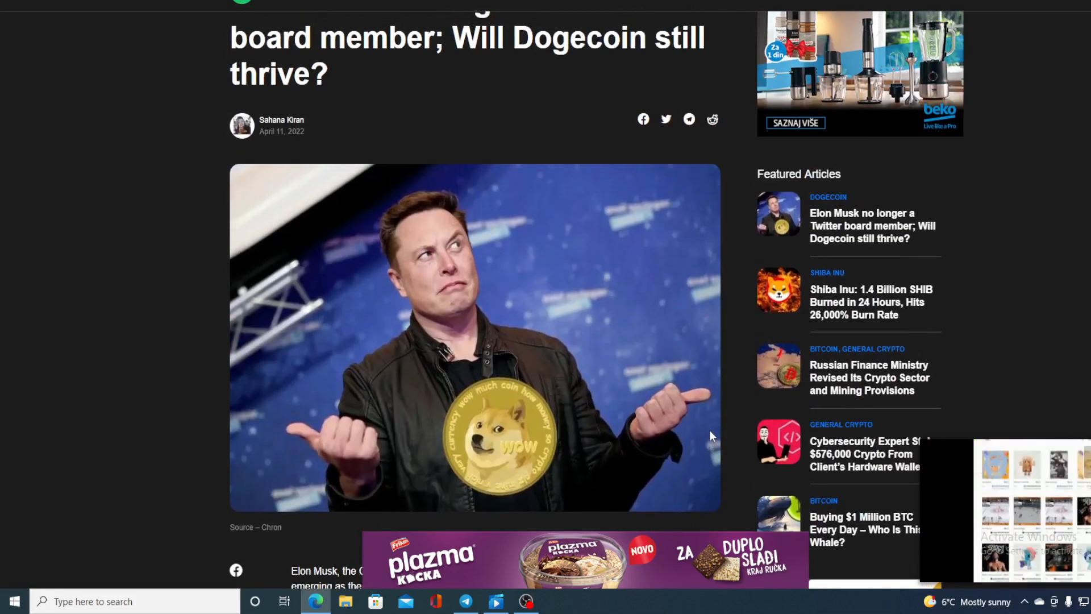
scroll("up", 3)
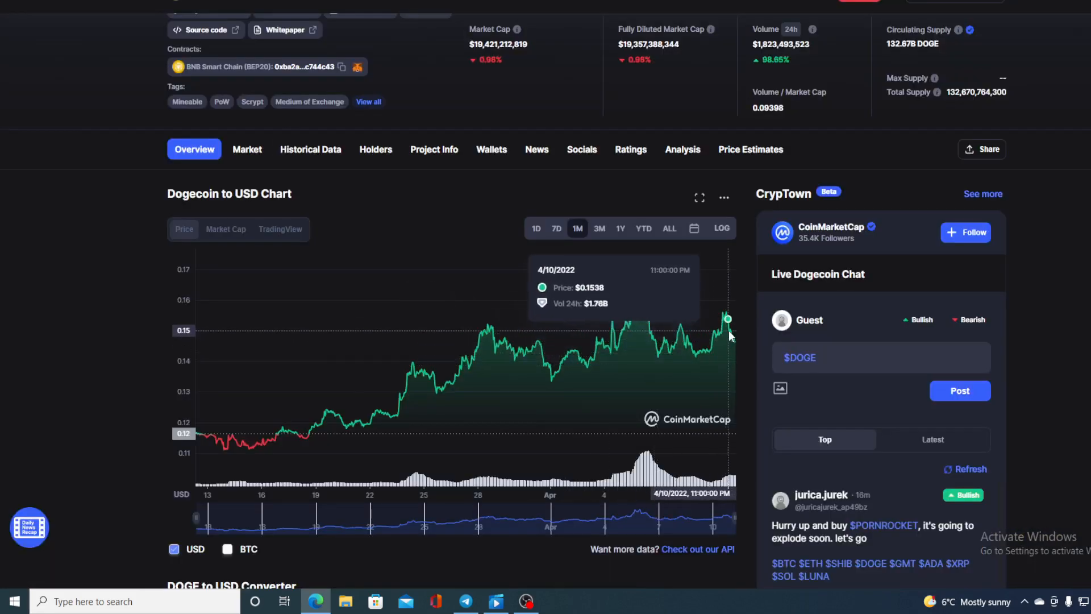
mouse_move(734, 341)
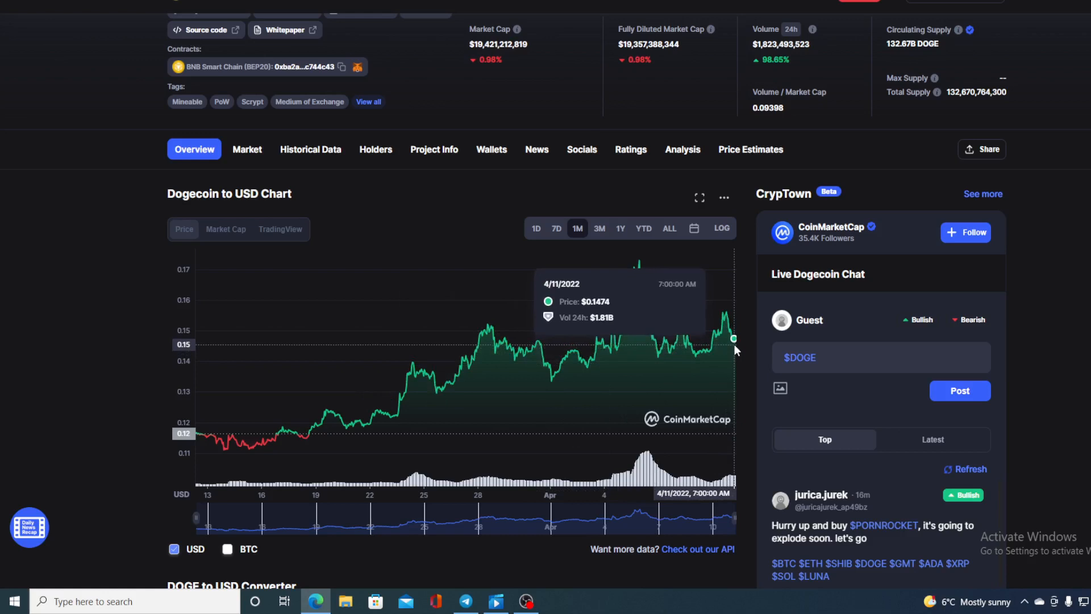
View the DOGE chart over 1D, falling to $0.1459, then switch back to 1M
left_click(536, 228)
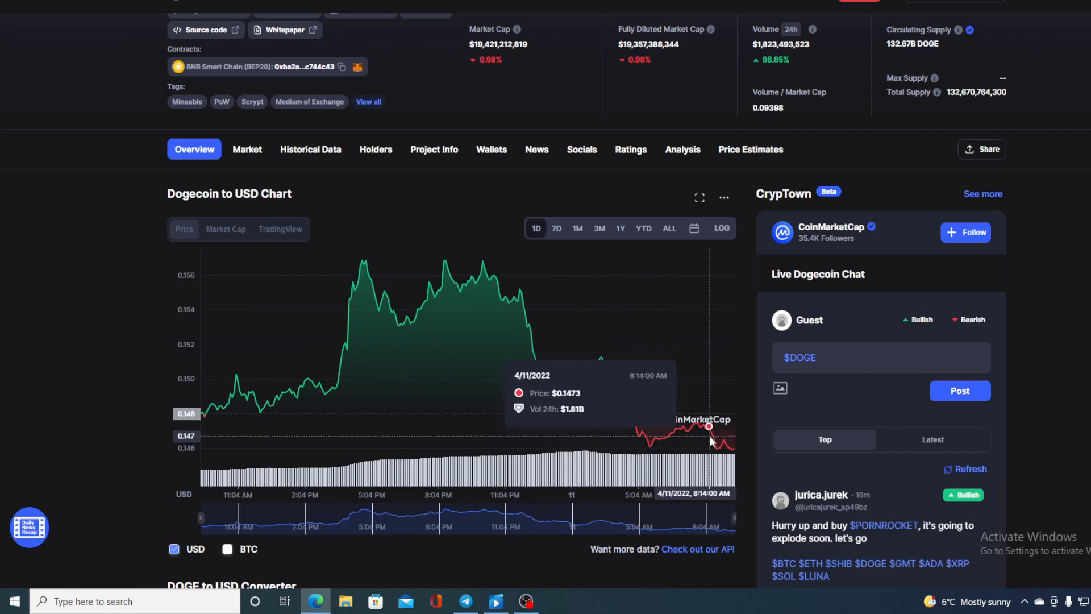
mouse_move(731, 449)
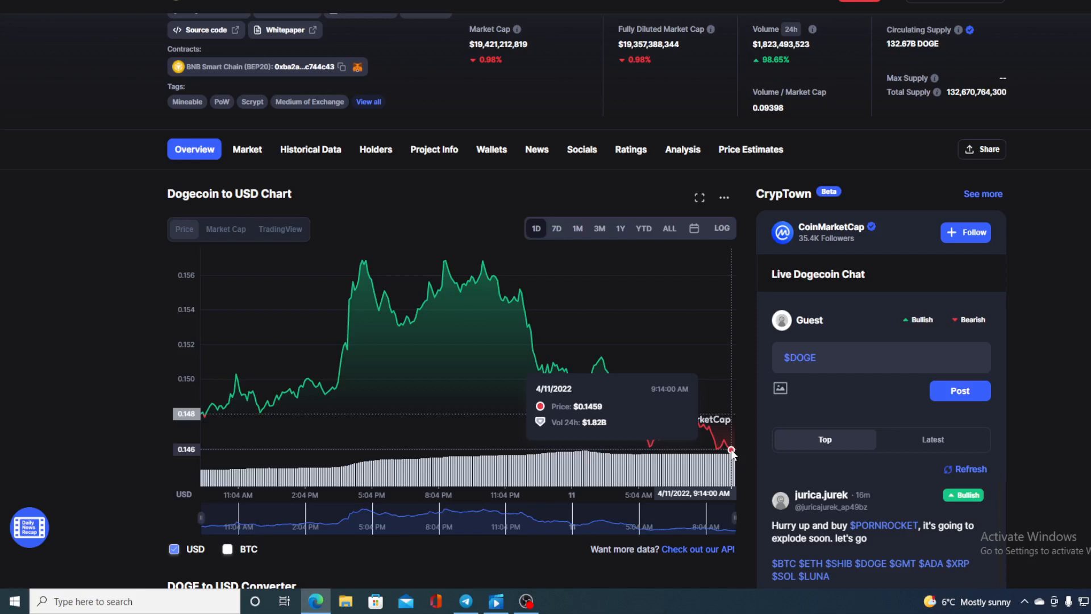
mouse_move(557, 202)
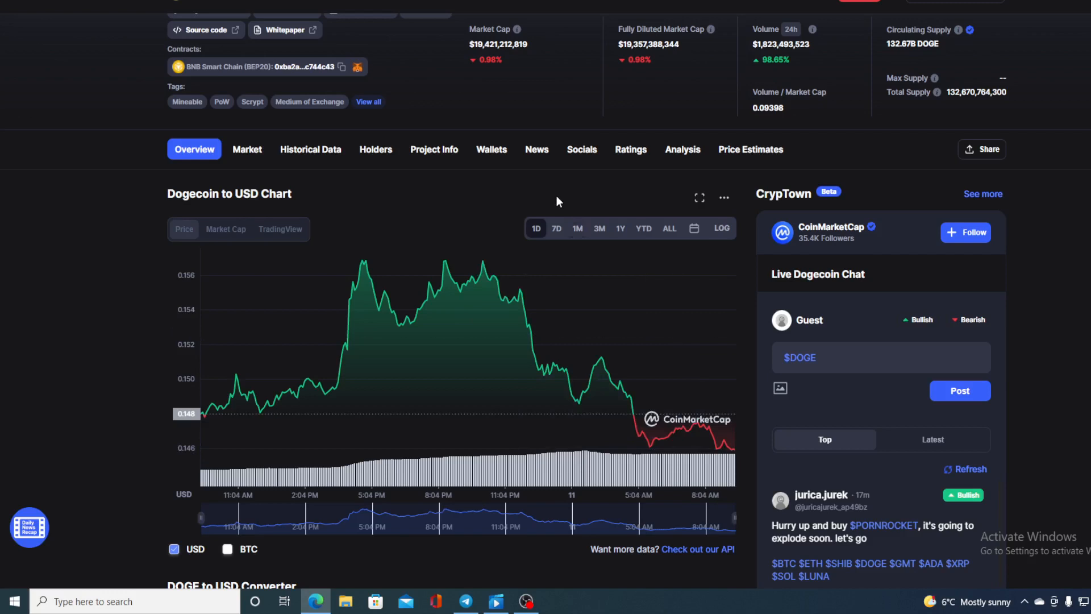
left_click(577, 227)
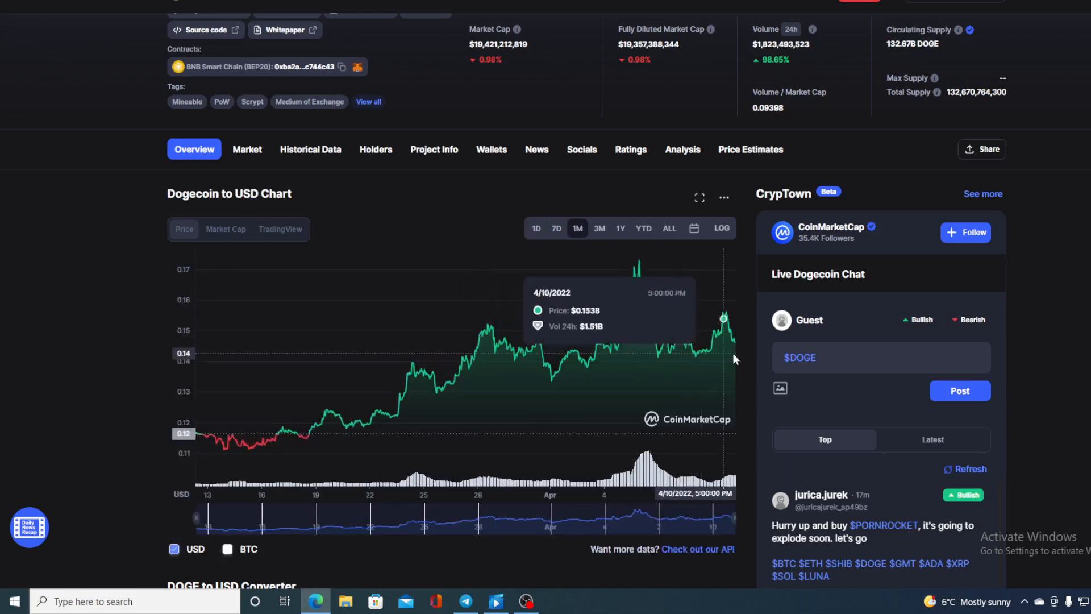
mouse_move(733, 348)
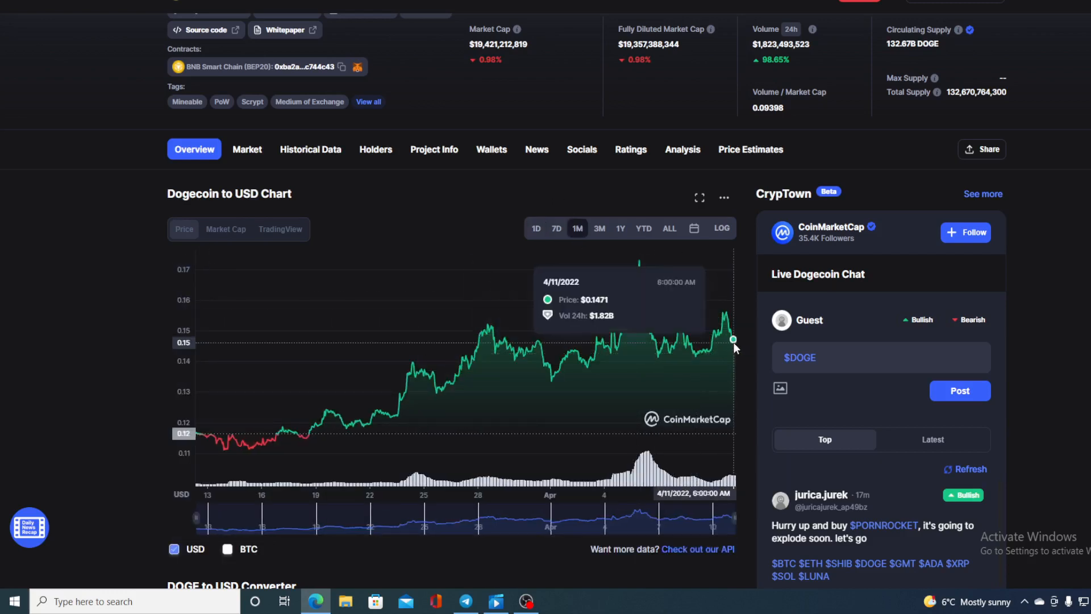